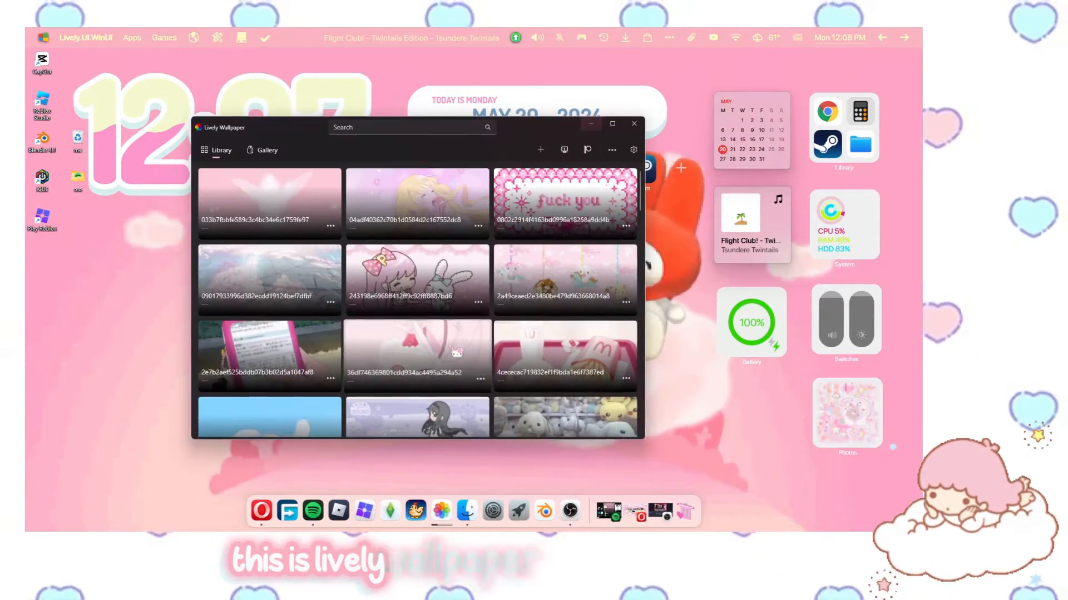
- Search the computer for 'microsoft Edge' and scroll through the results
left_click(363, 510)
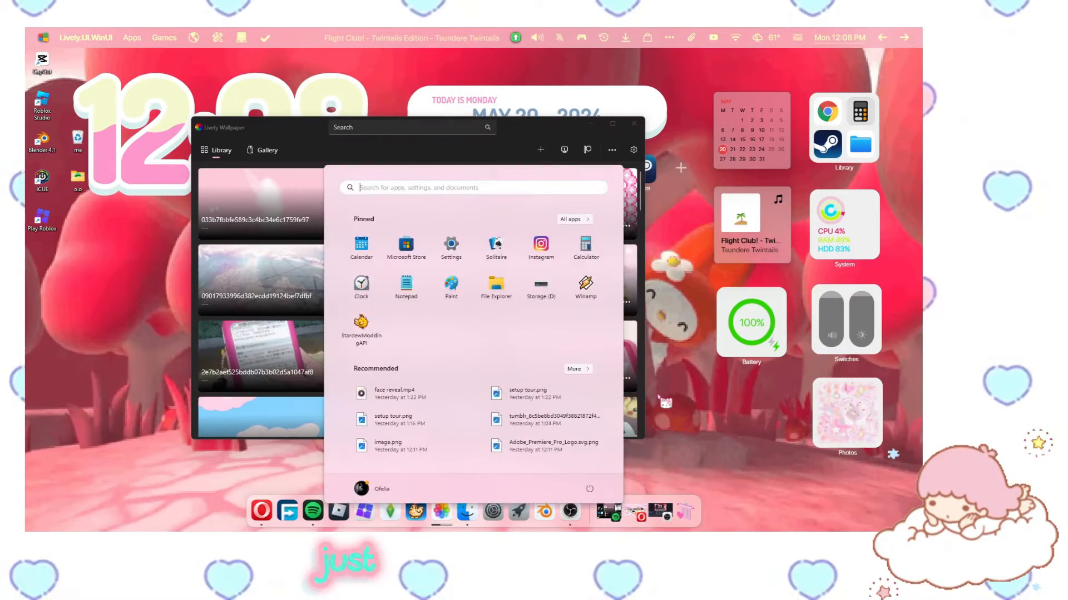
type("microsoft Edge")
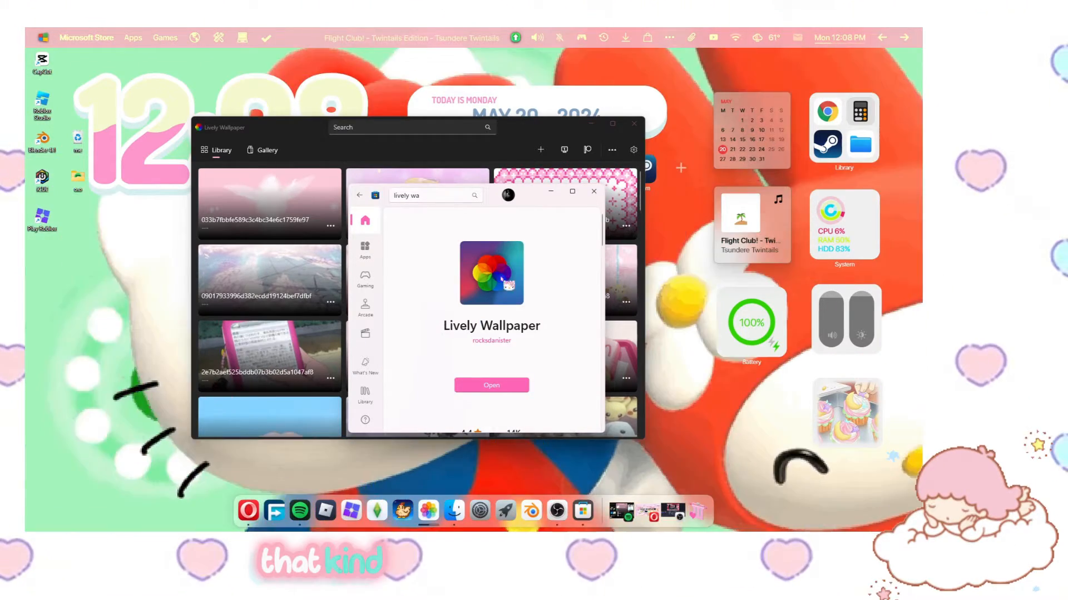
scroll("down", 3)
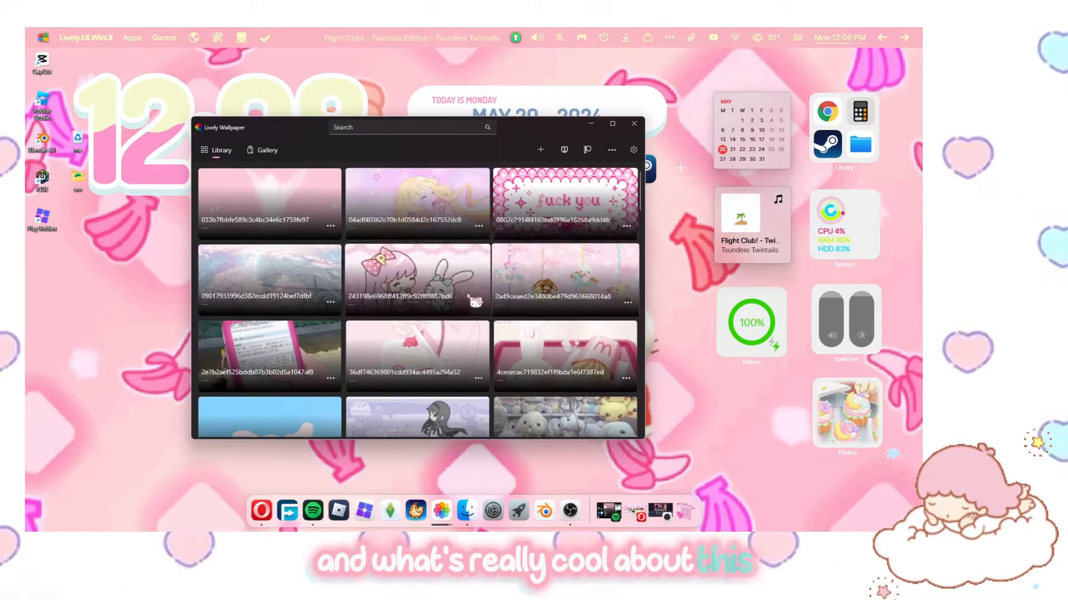
- In Opera, search Tumblr for 'kawaii gif', browse the results and download a gif
left_click(540, 149)
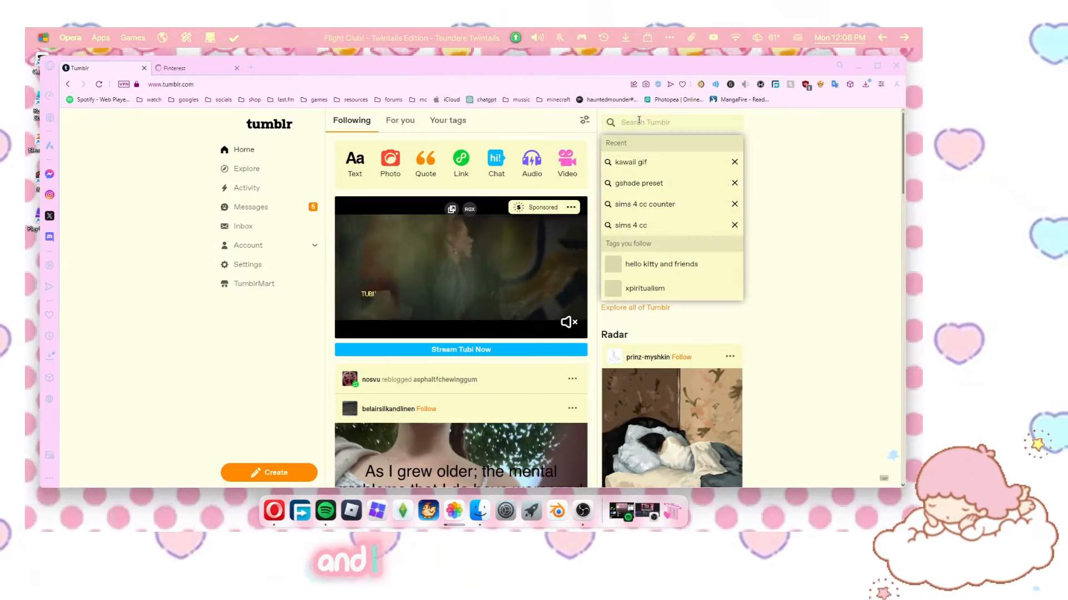
left_click(628, 162)
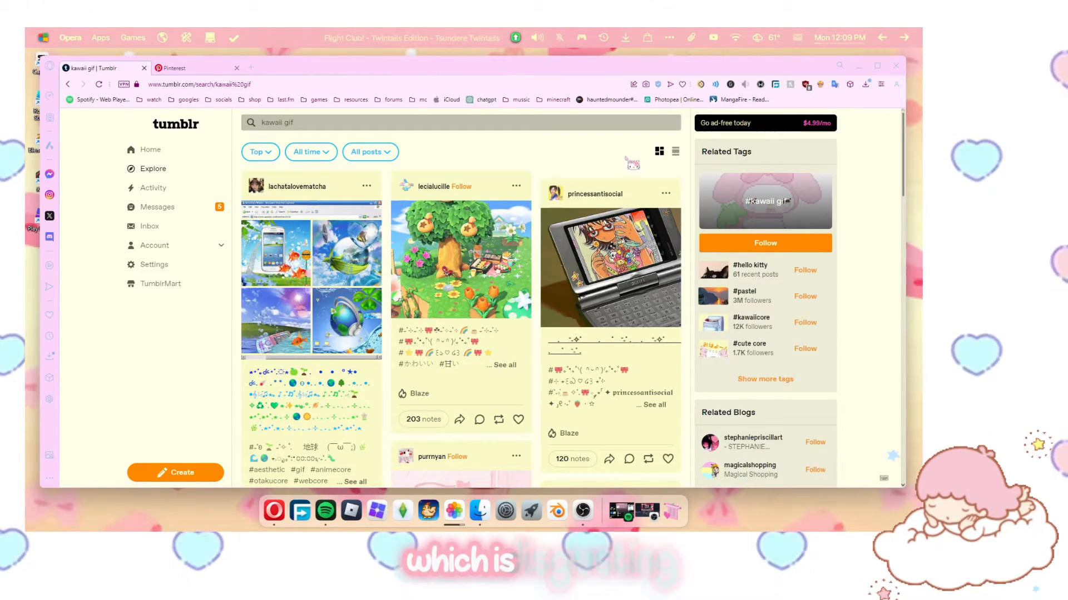
scroll("down", 3)
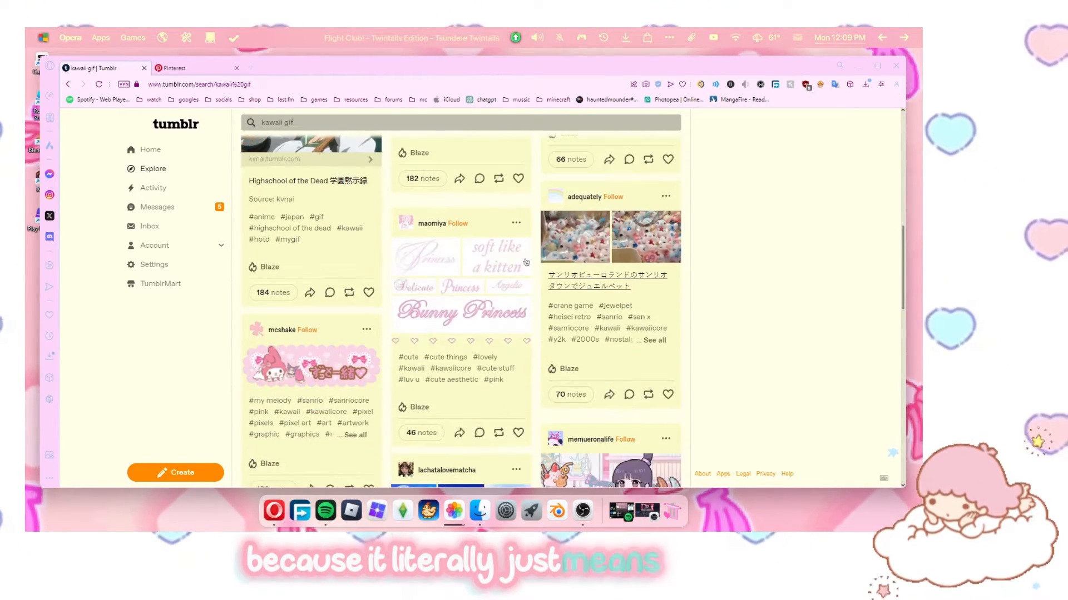
scroll("down", 3)
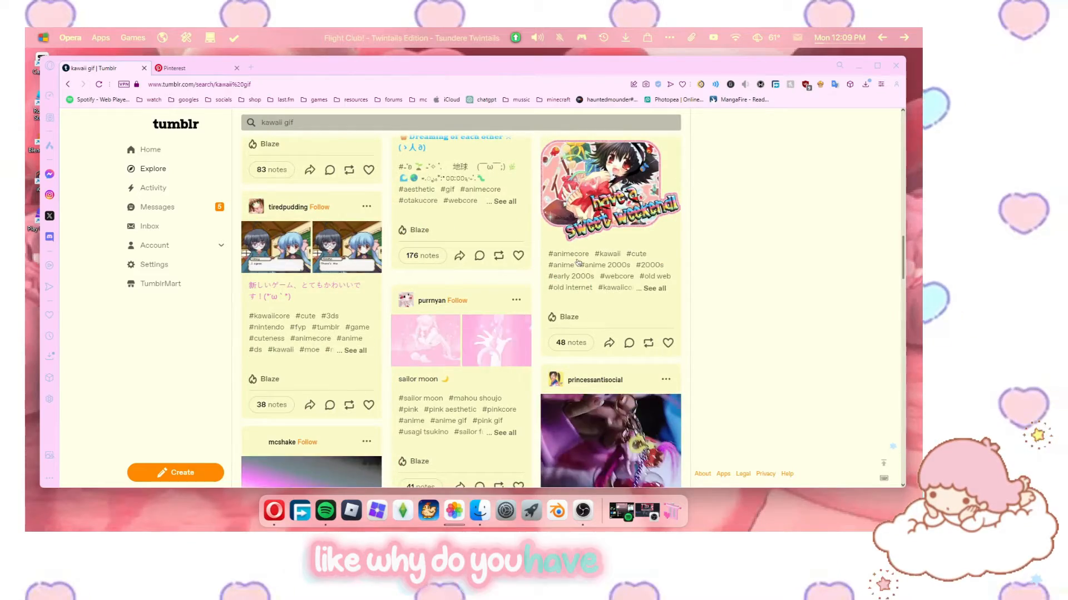
scroll("down", 3)
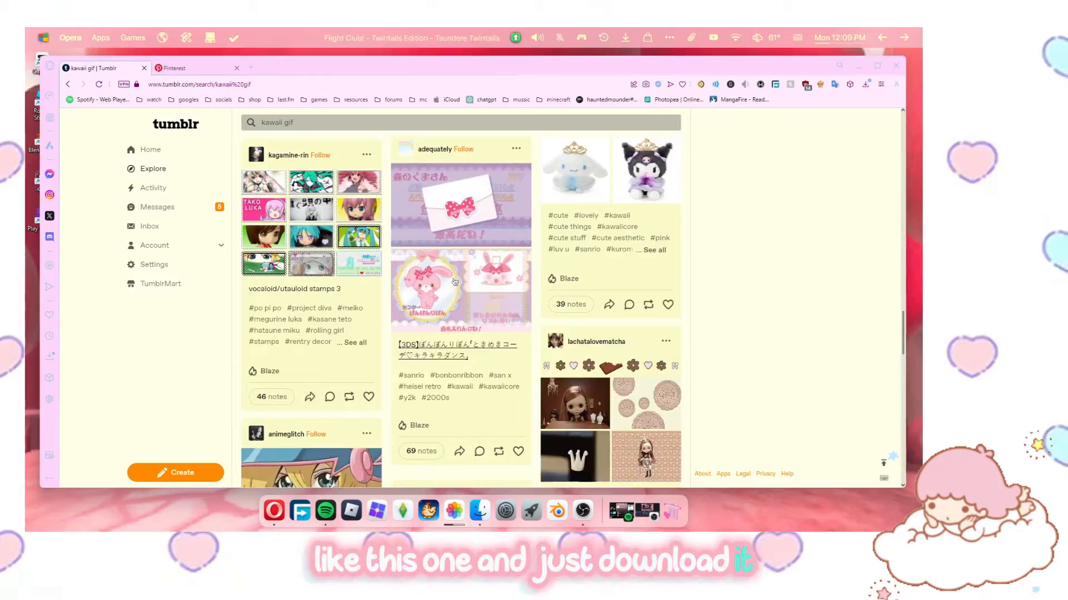
scroll("down", 3)
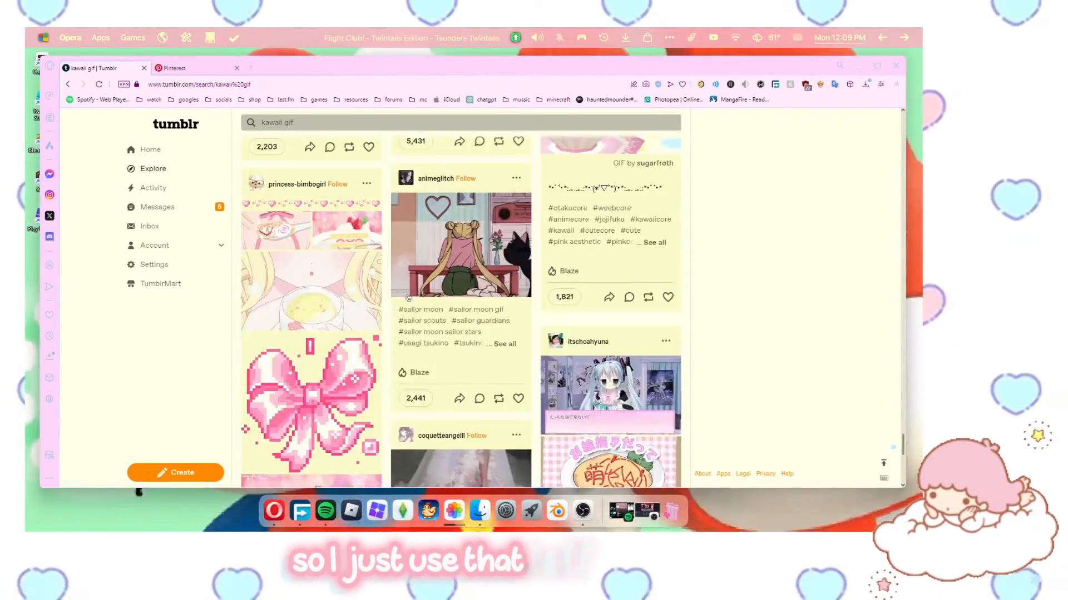
left_click(175, 67)
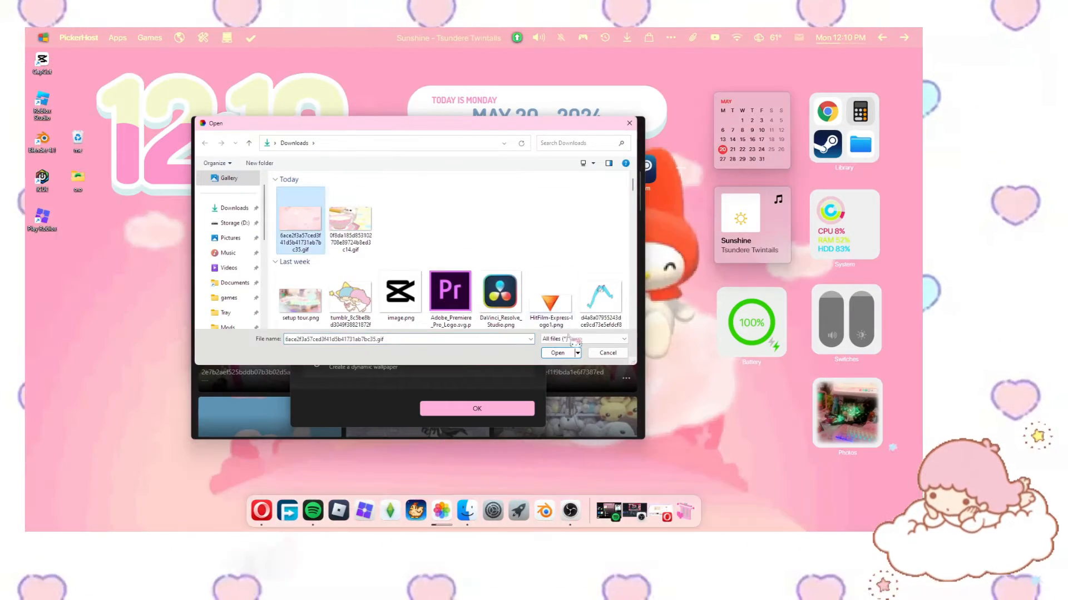
- Add the downloaded gif to Lively, confirm its details and lower its saturation
left_click(557, 353)
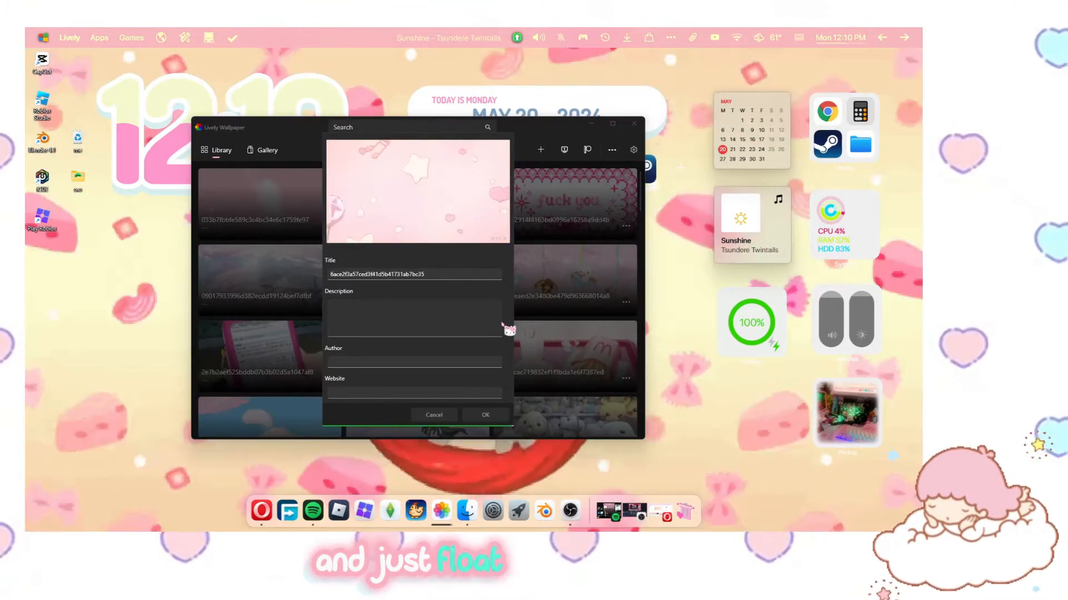
left_click(434, 415)
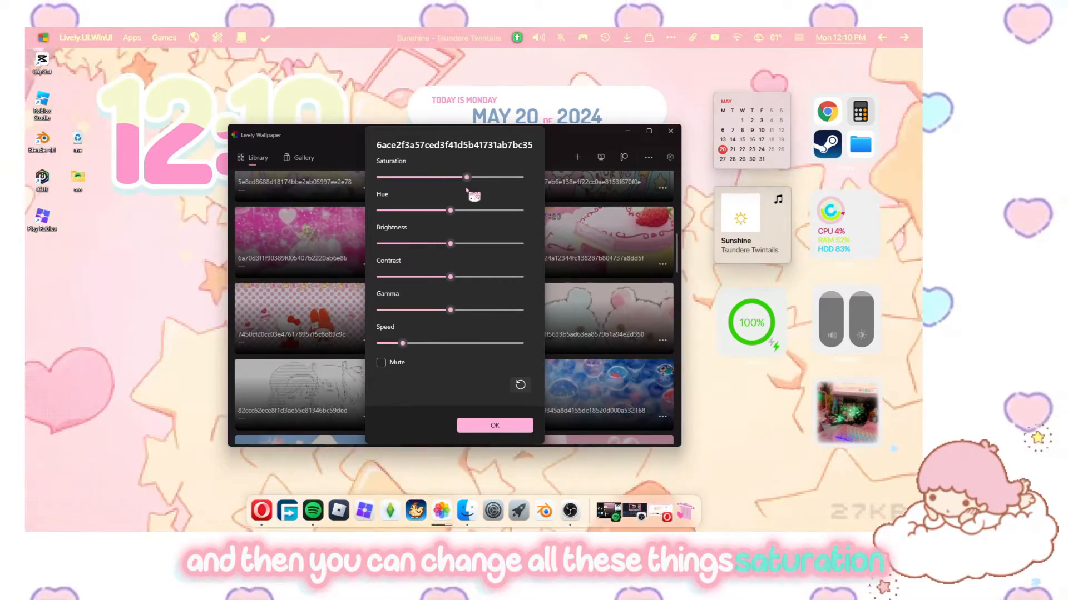
left_click_drag(466, 177, 449, 177)
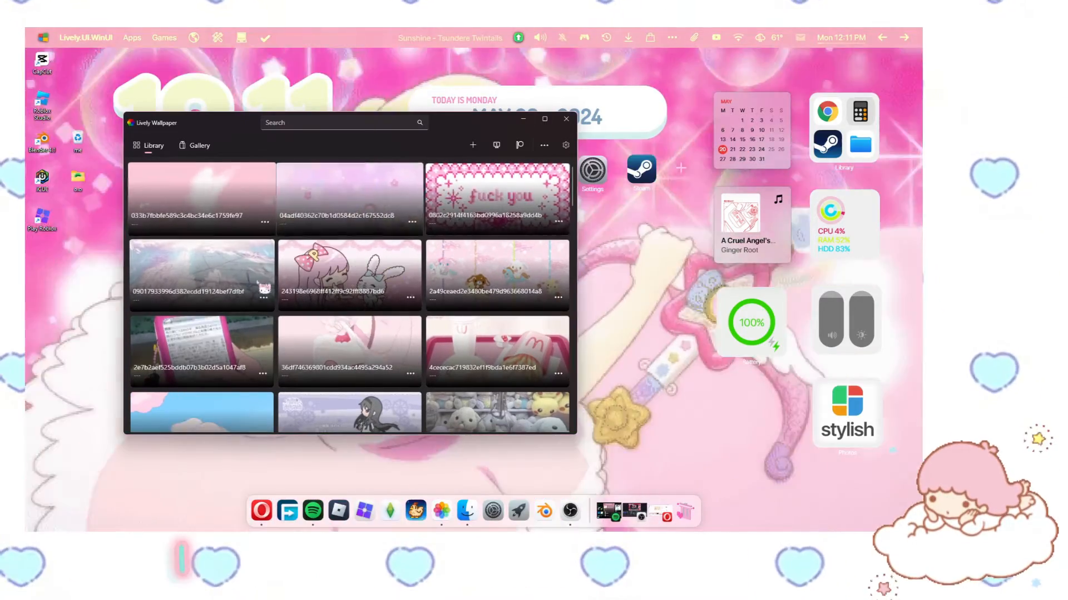
- Scroll the Library and adjust the Living Room wallpaper's horizontal position
scroll("down", 3)
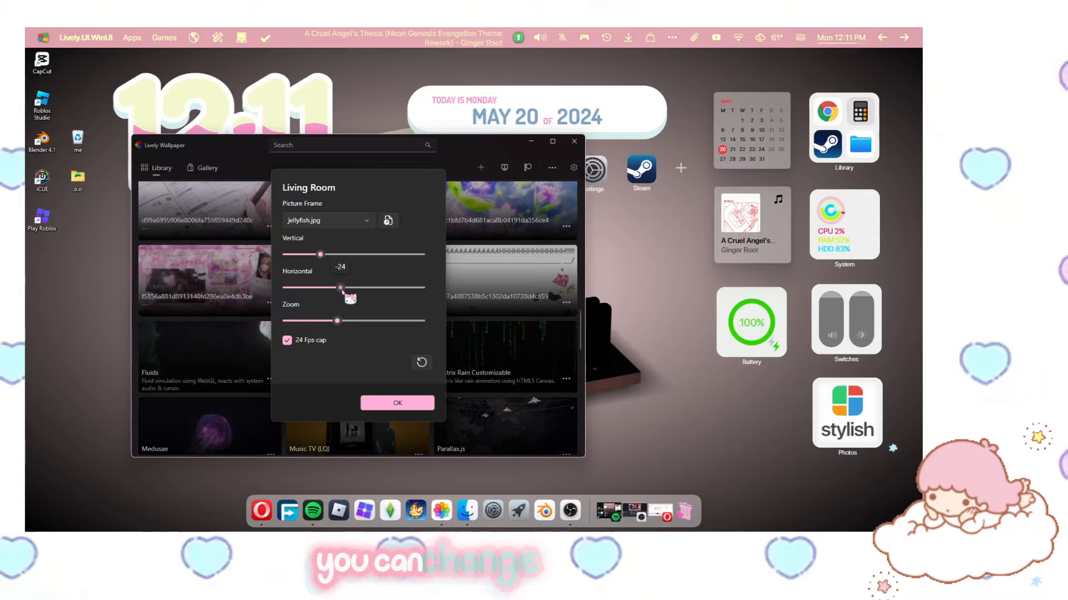
left_click(397, 402)
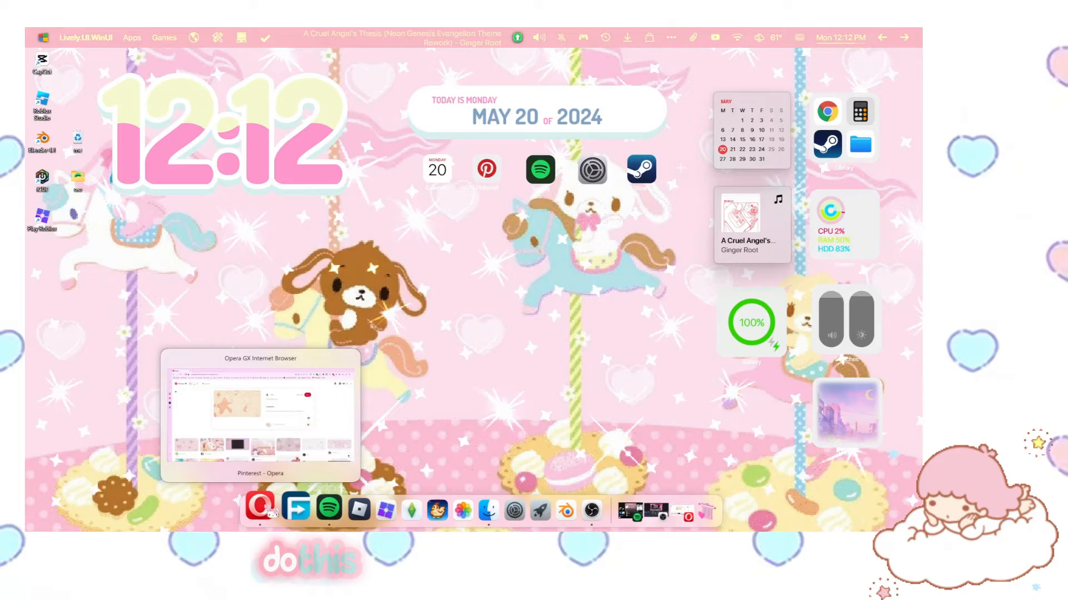
- Open rainmeter.net in Opera and scroll through its home page
left_click(258, 509)
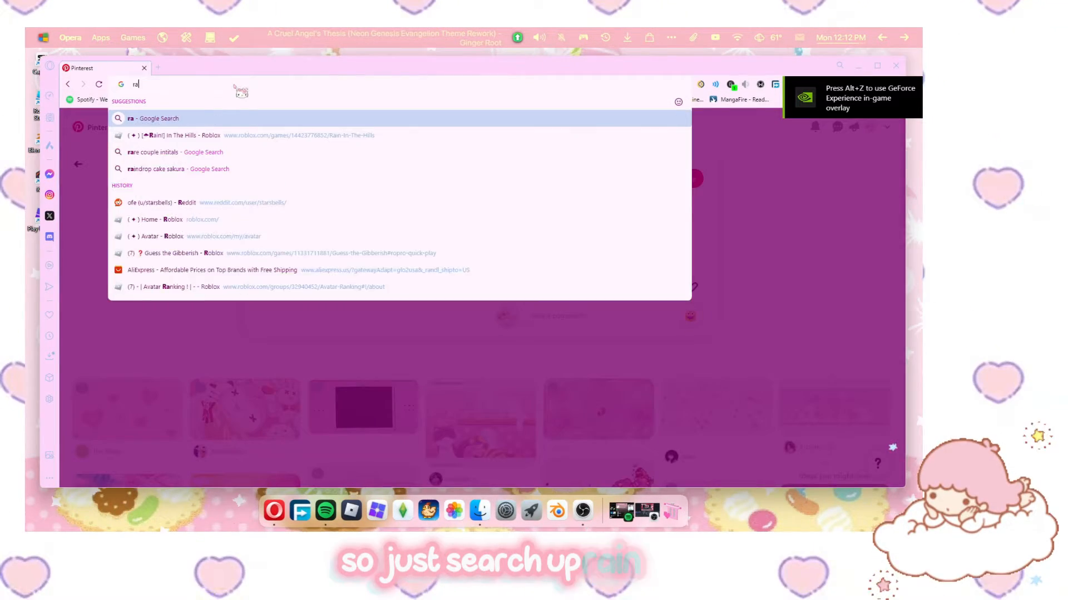
type("rainmeter.net")
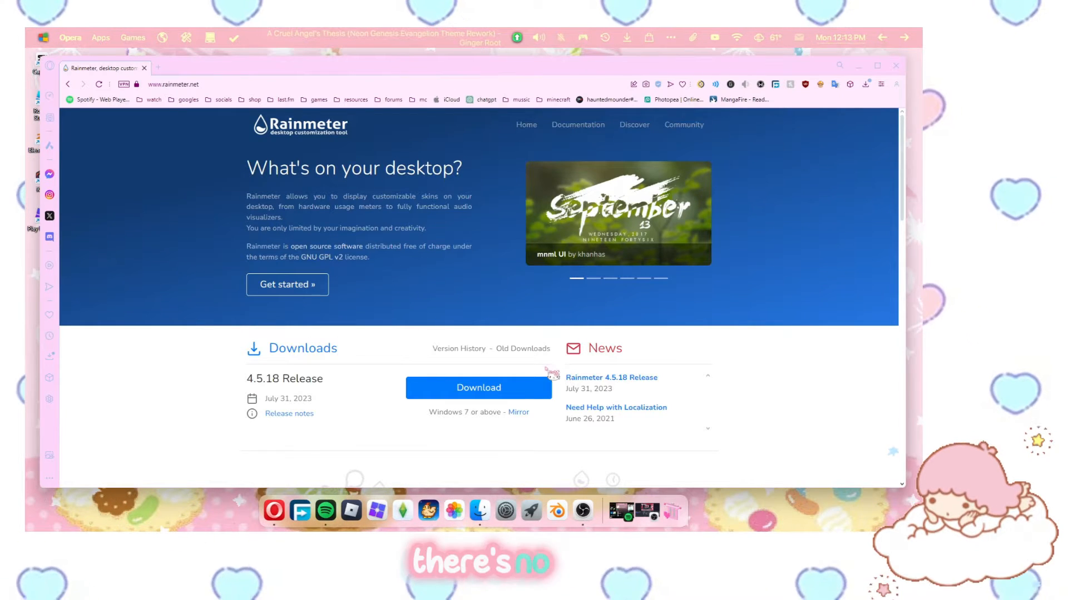
scroll("down", 3)
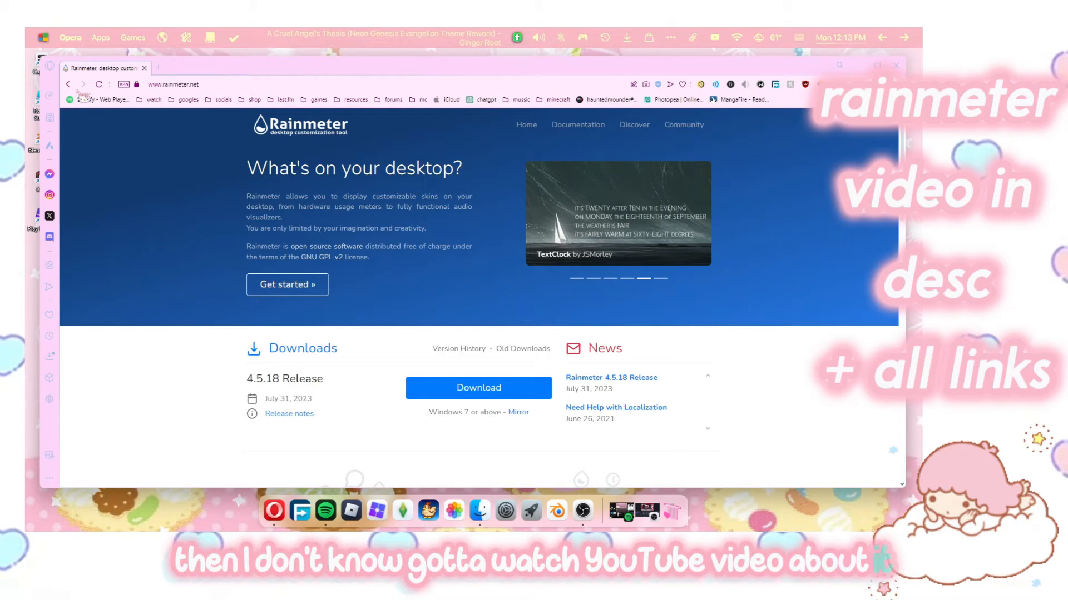
left_click(186, 83)
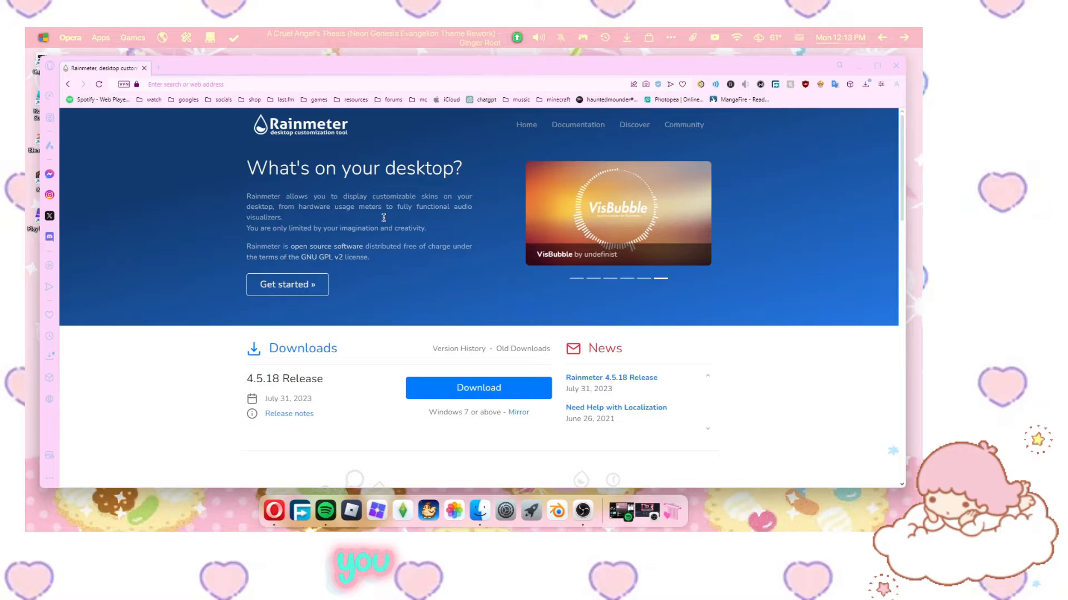
mouse_move(463, 319)
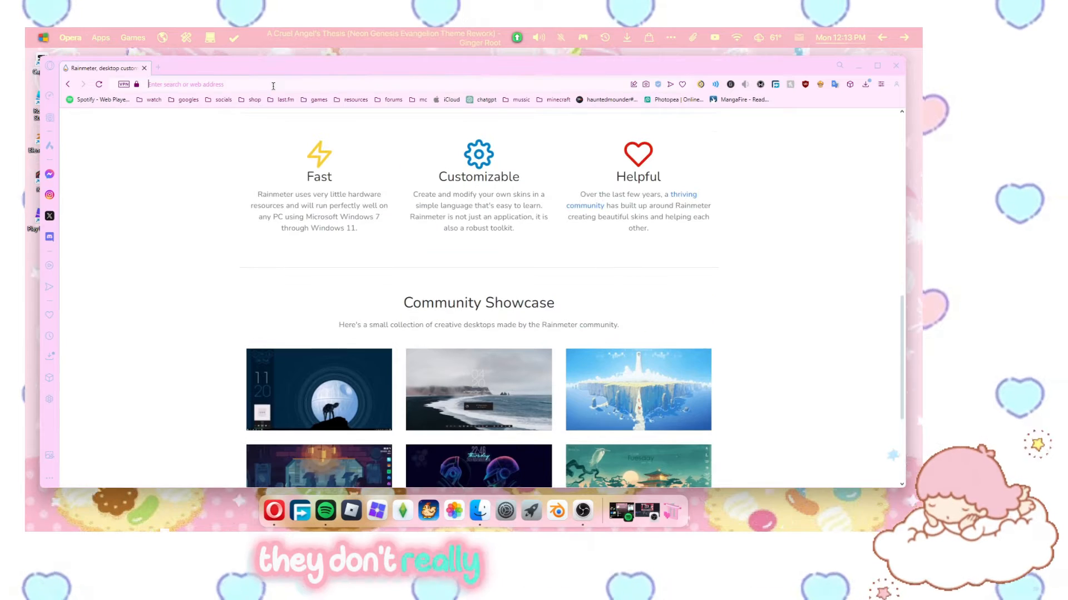
- Go to the DeviantArt page and download the free Steven Universe Title Card Clock skin
type("deviantart.com/aradnex/art/Screenshot-04-977042267")
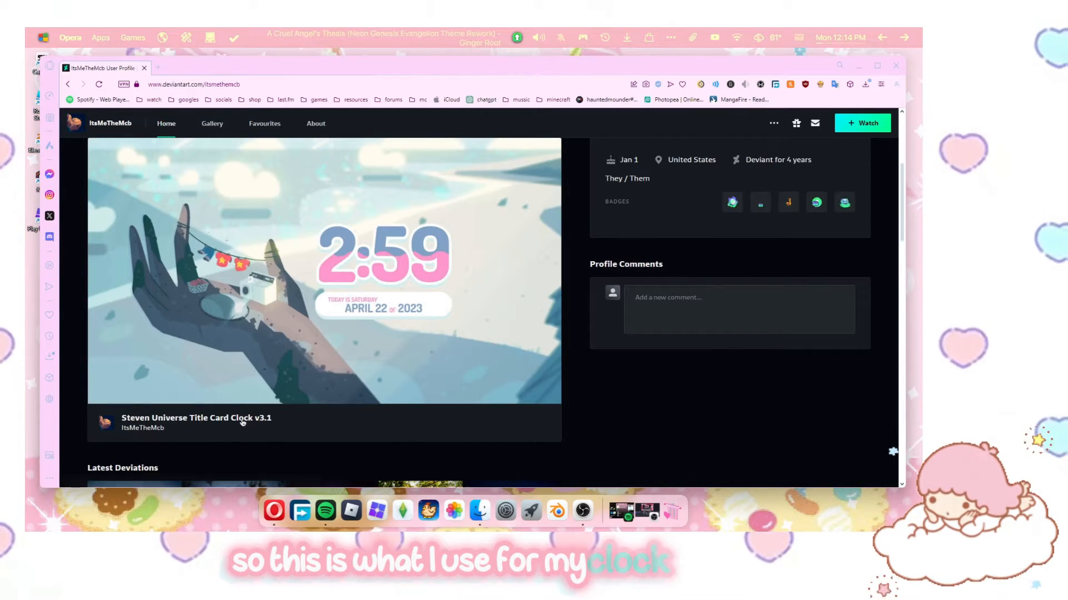
left_click(195, 418)
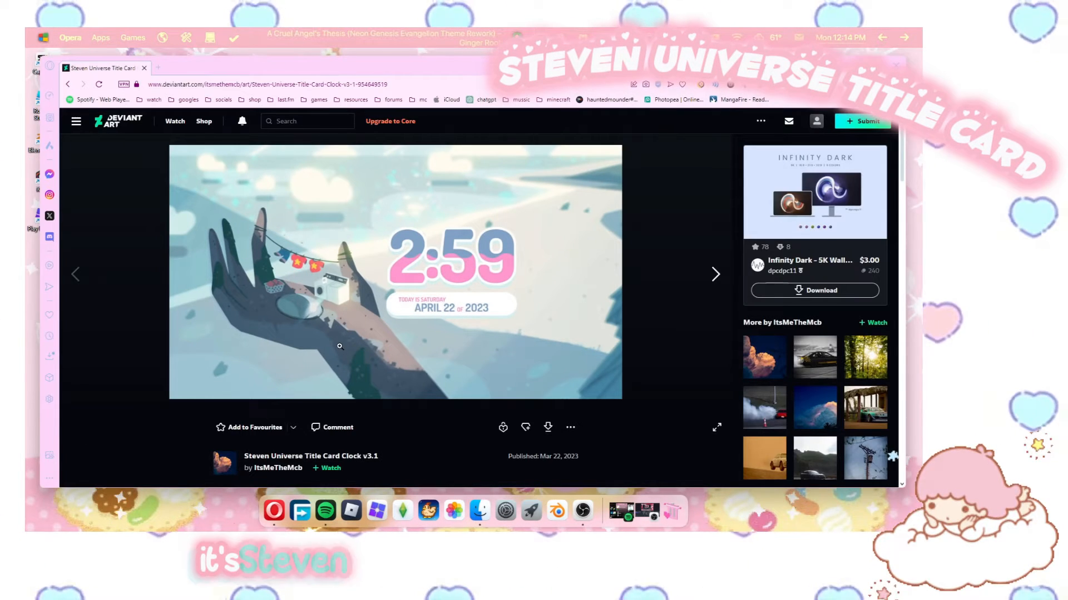
scroll("down", 3)
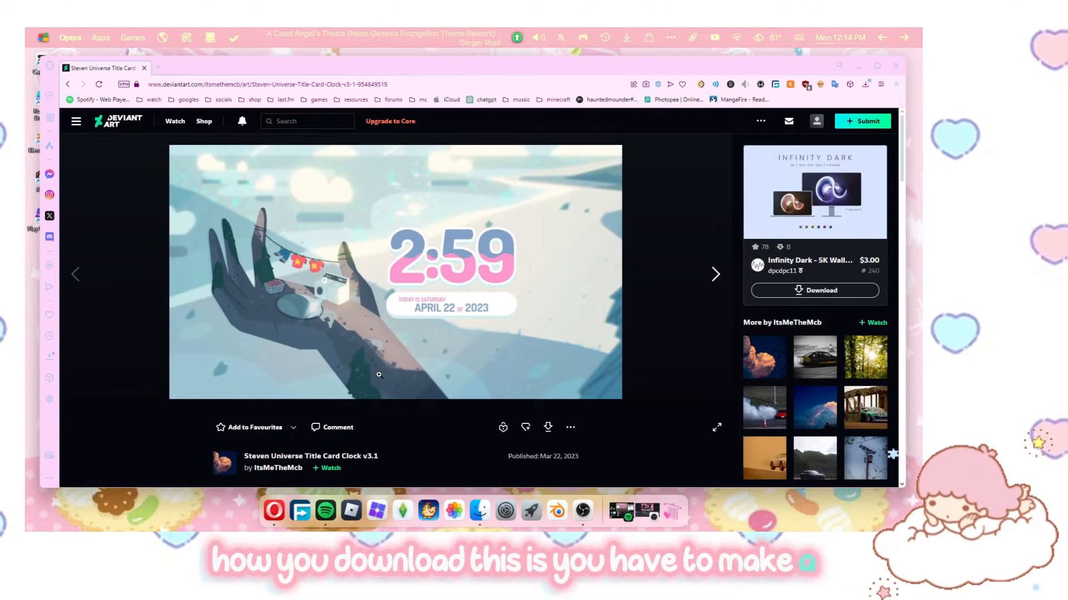
mouse_move(547, 428)
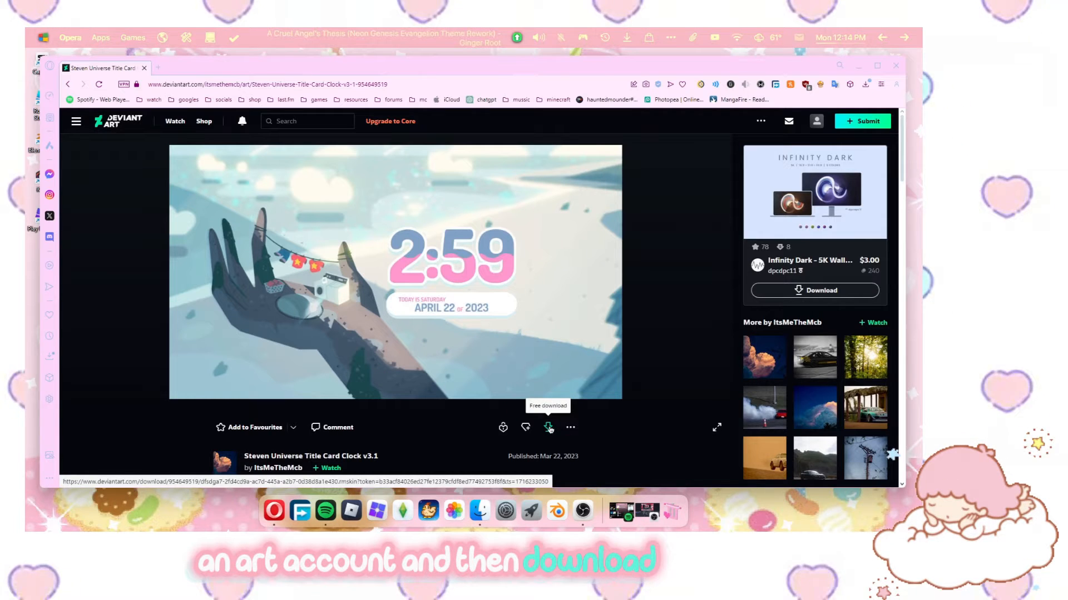
left_click(547, 428)
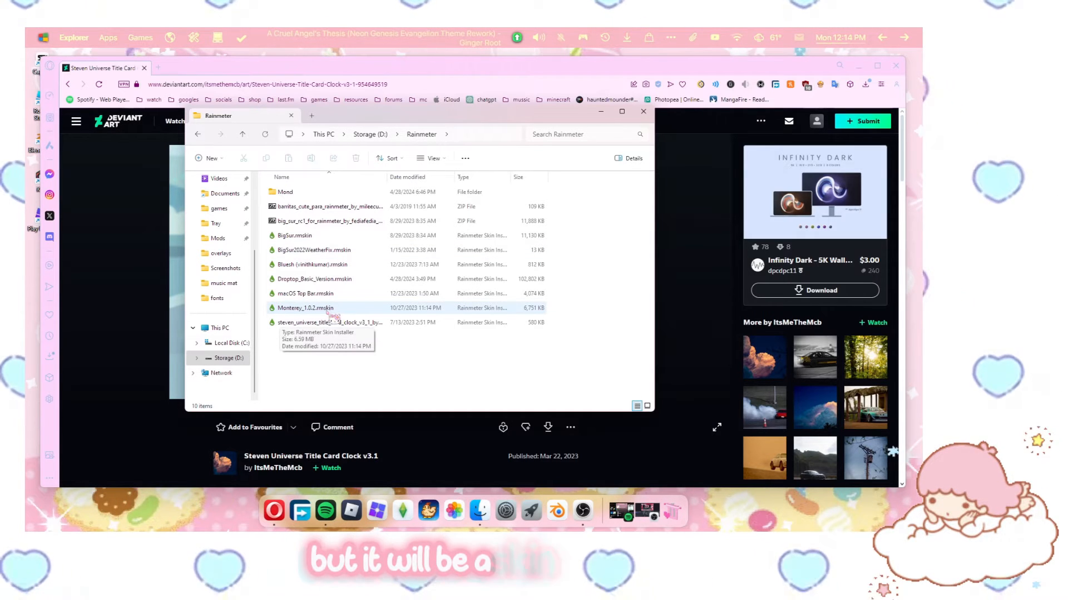
- Open and extract the big_sur zip, skipping the two duplicate files
left_click(327, 221)
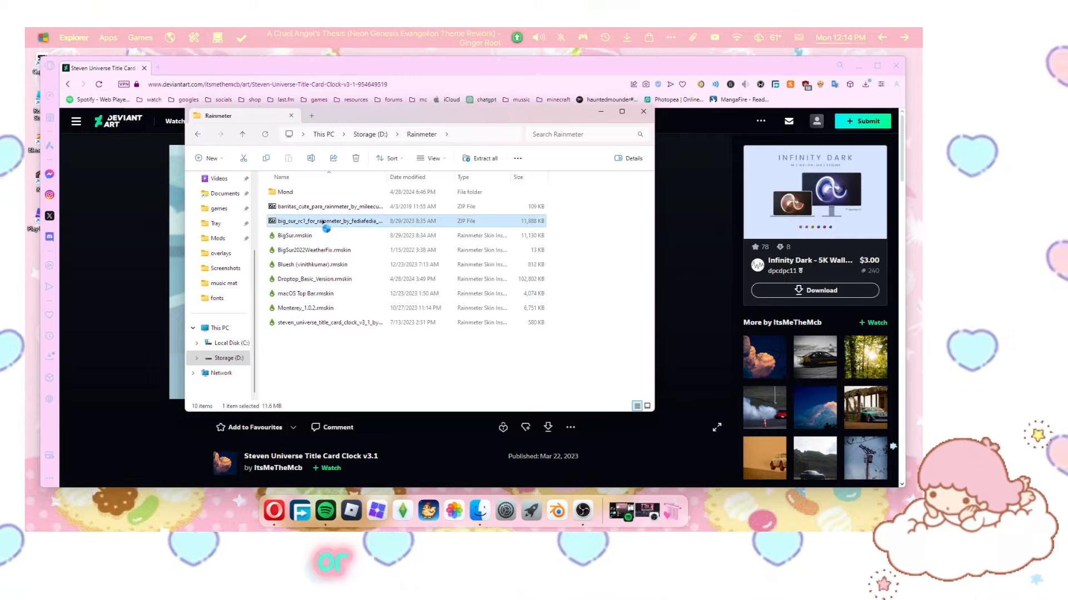
double_click(327, 221)
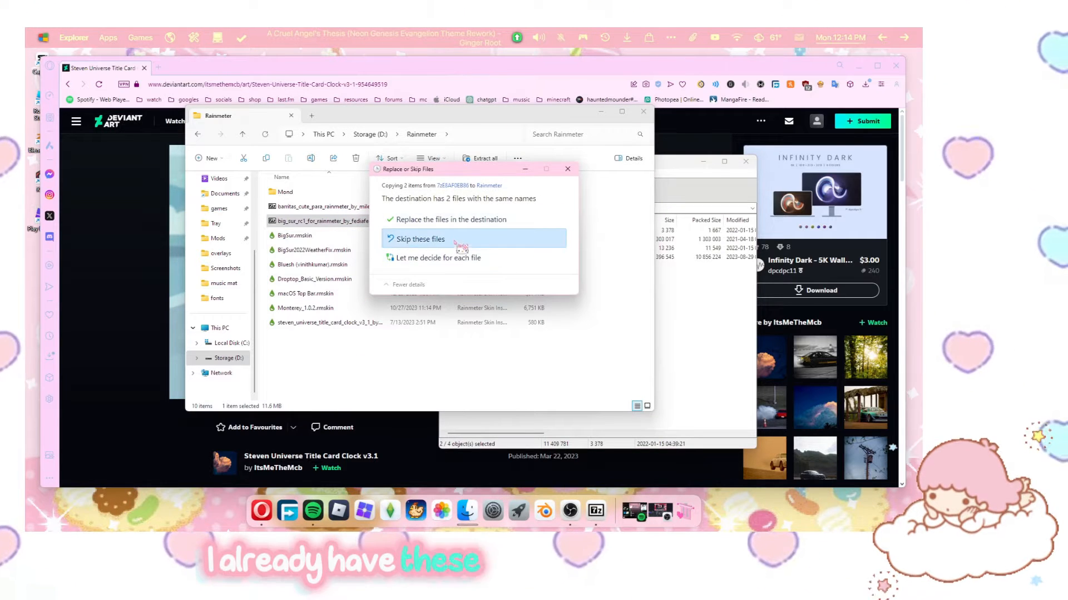
left_click(419, 239)
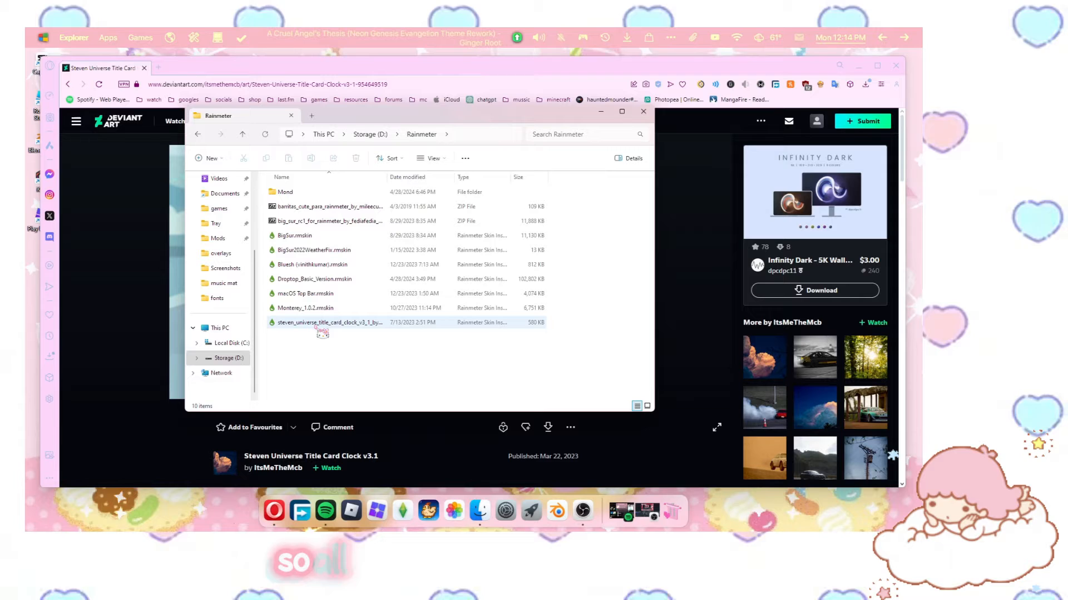
- Run the steven_universe .rmskin file and install the Title Card Clock skin
double_click(329, 322)
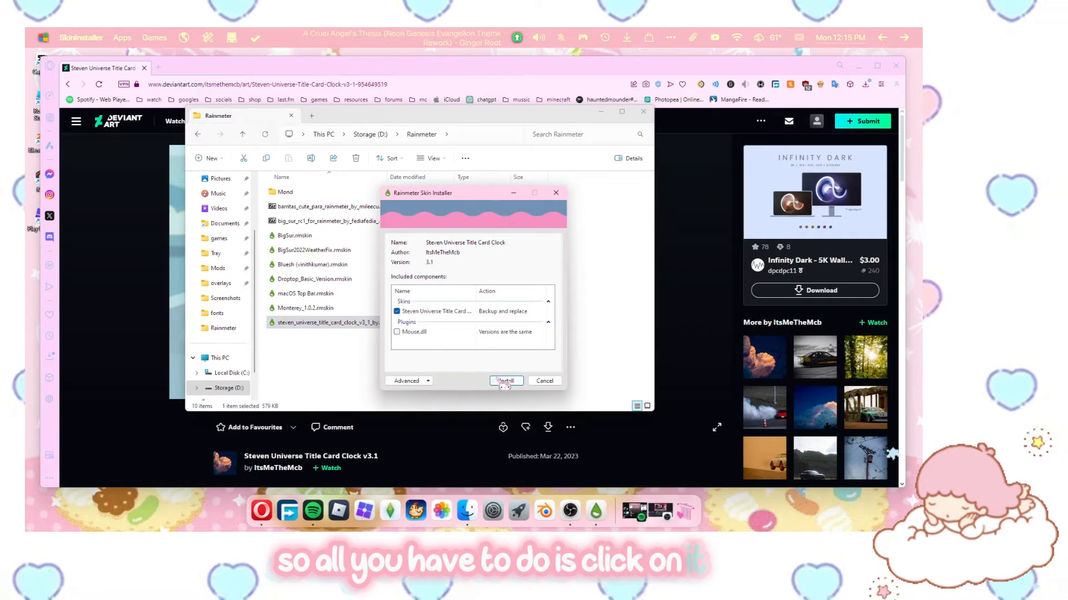
left_click(505, 381)
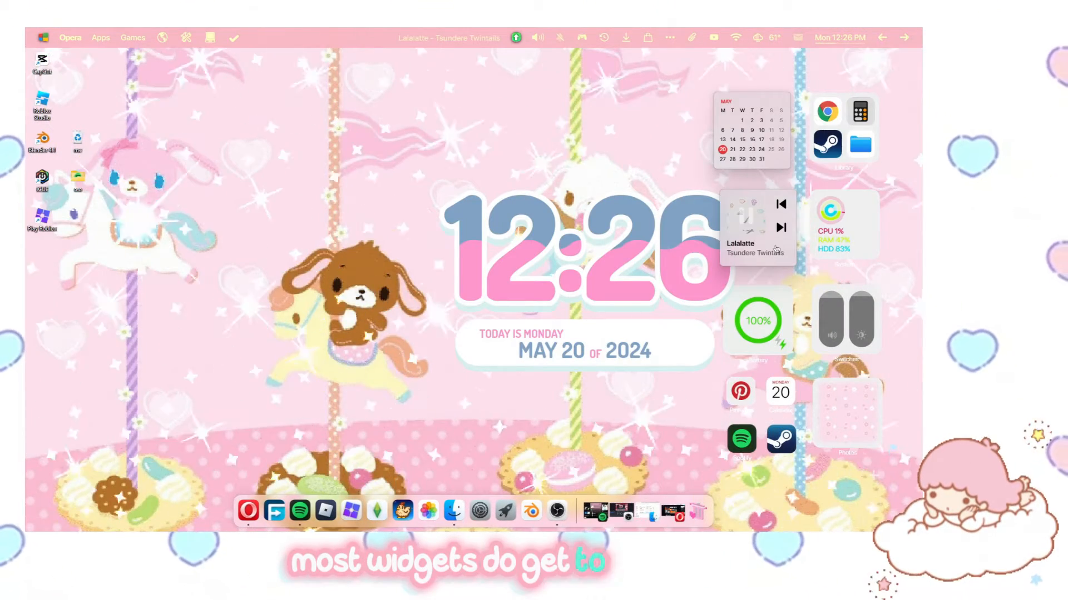
- Open the music widget's Edit widgets settings and review its Appearance (Blur) options
right_click(748, 224)
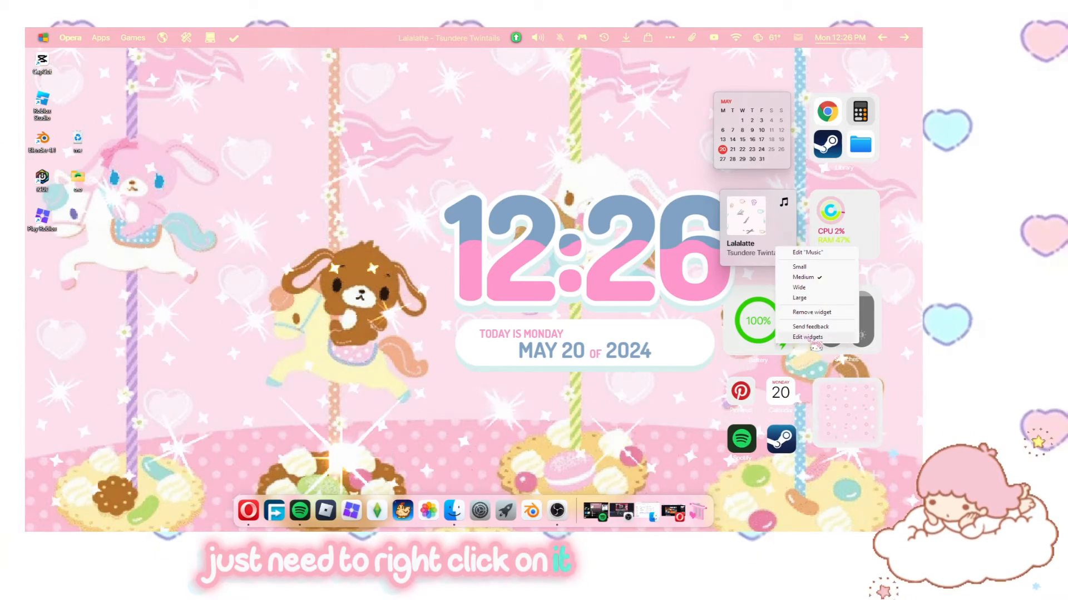
left_click(808, 337)
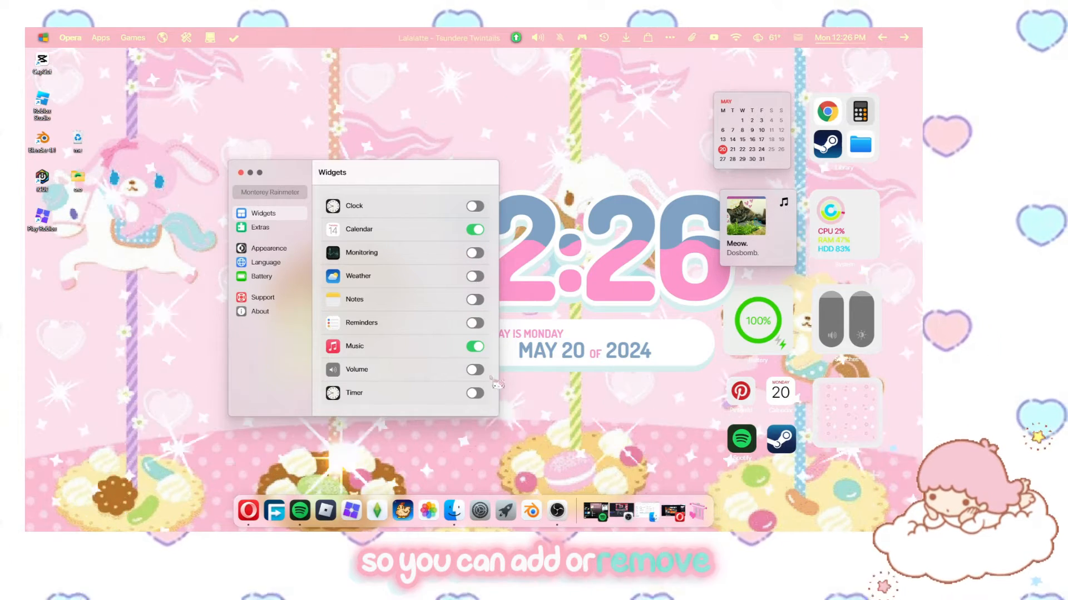
left_click(268, 248)
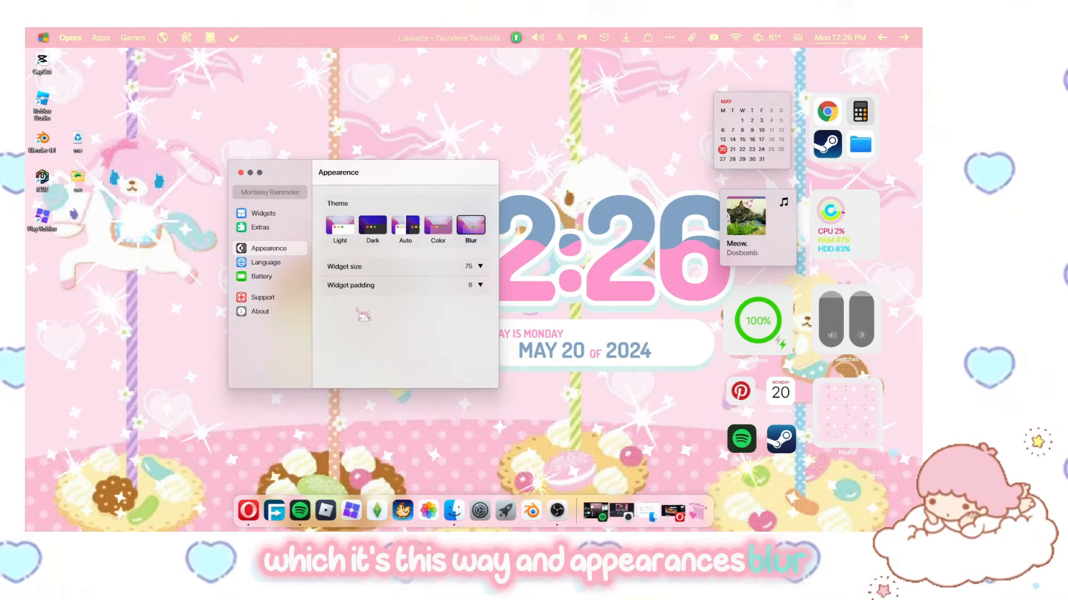
left_click(241, 172)
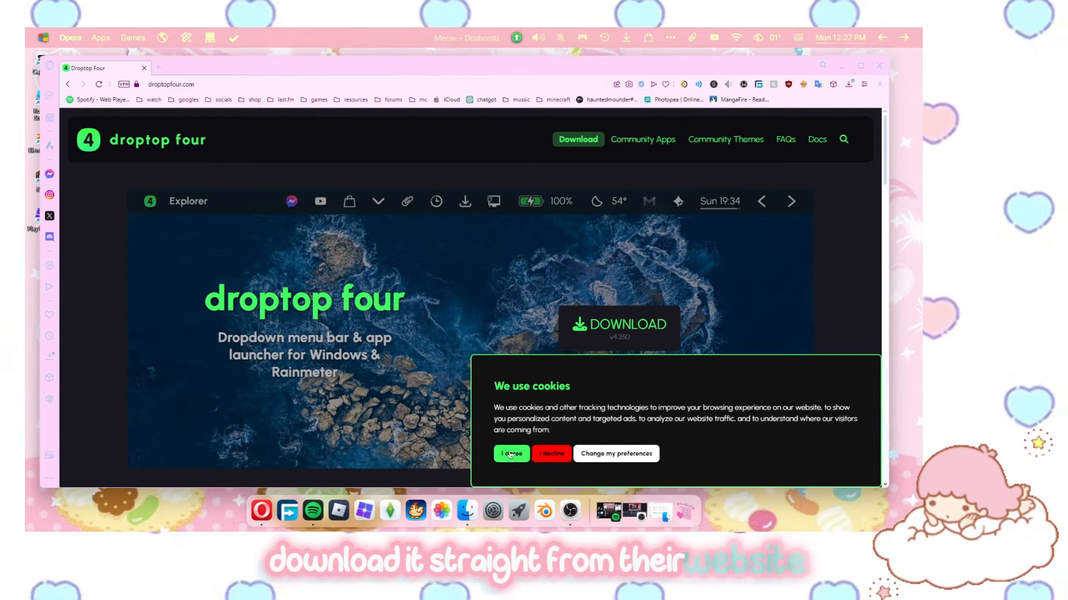
- Accept the site's cookies, open the Games folder, then Droptop's My folders settings
left_click(510, 454)
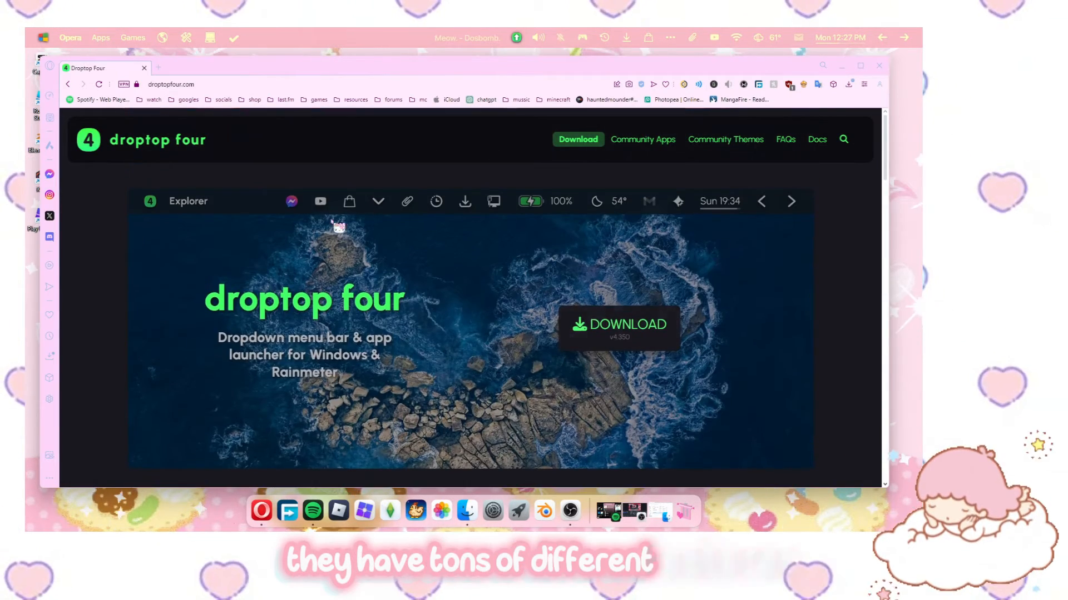
left_click(133, 37)
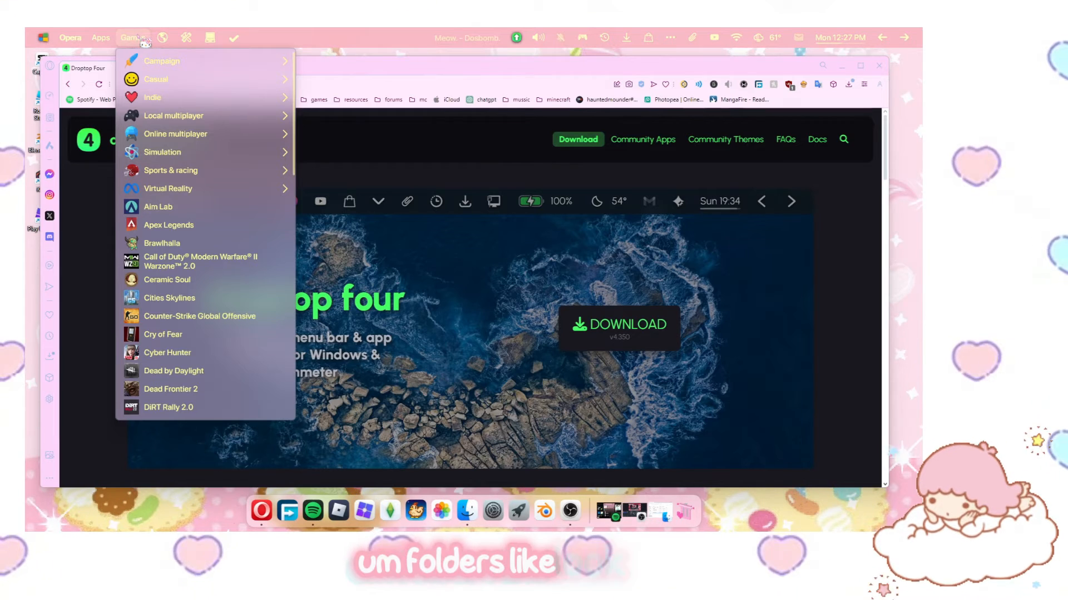
left_click(70, 38)
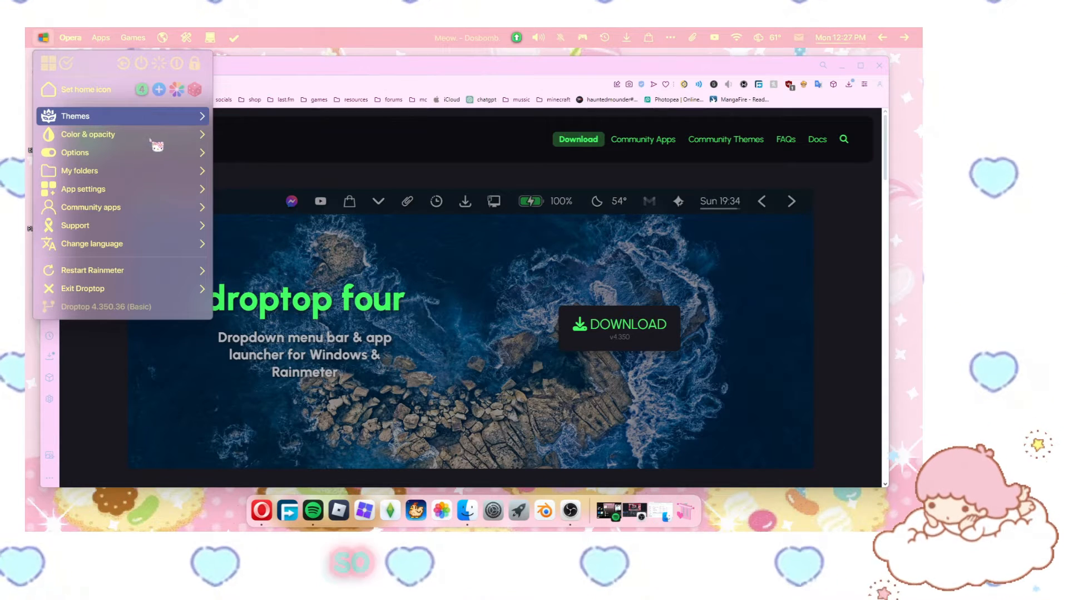
left_click(87, 134)
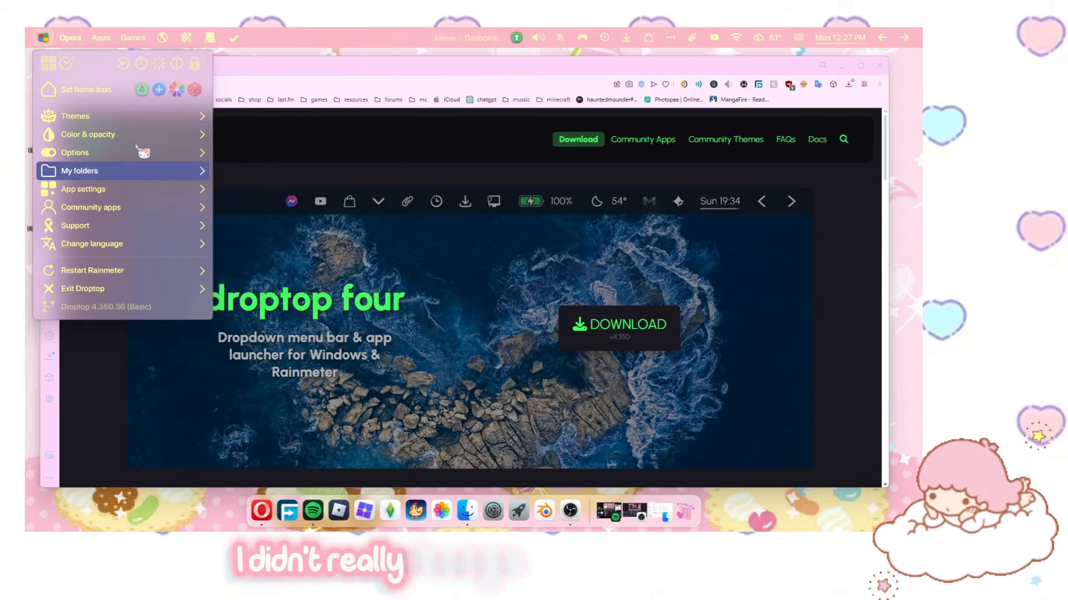
left_click(76, 115)
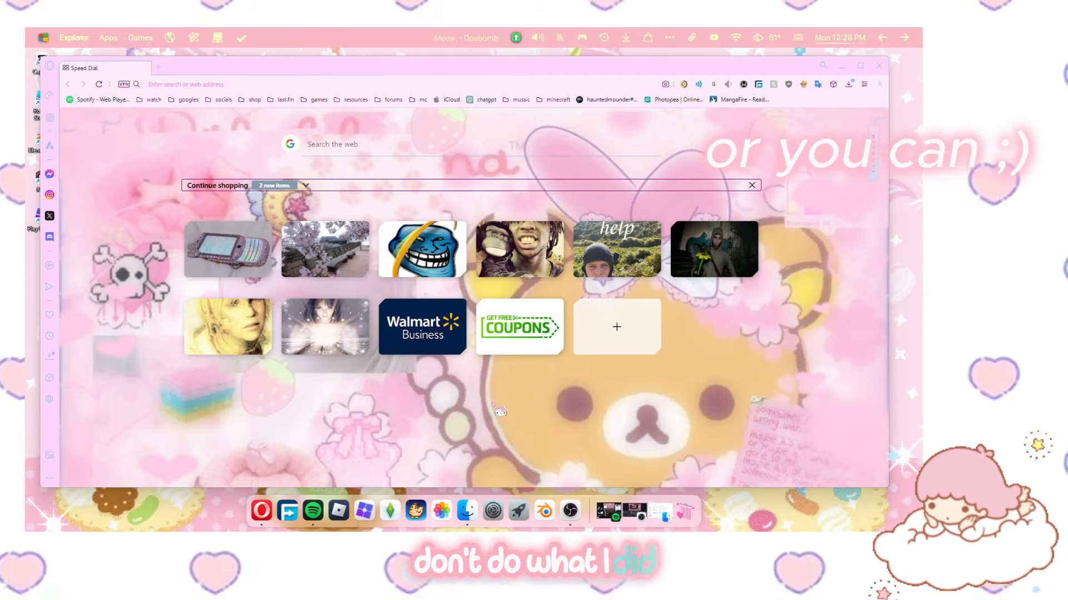
- Search the Steam store for 'mydock'
left_click(556, 510)
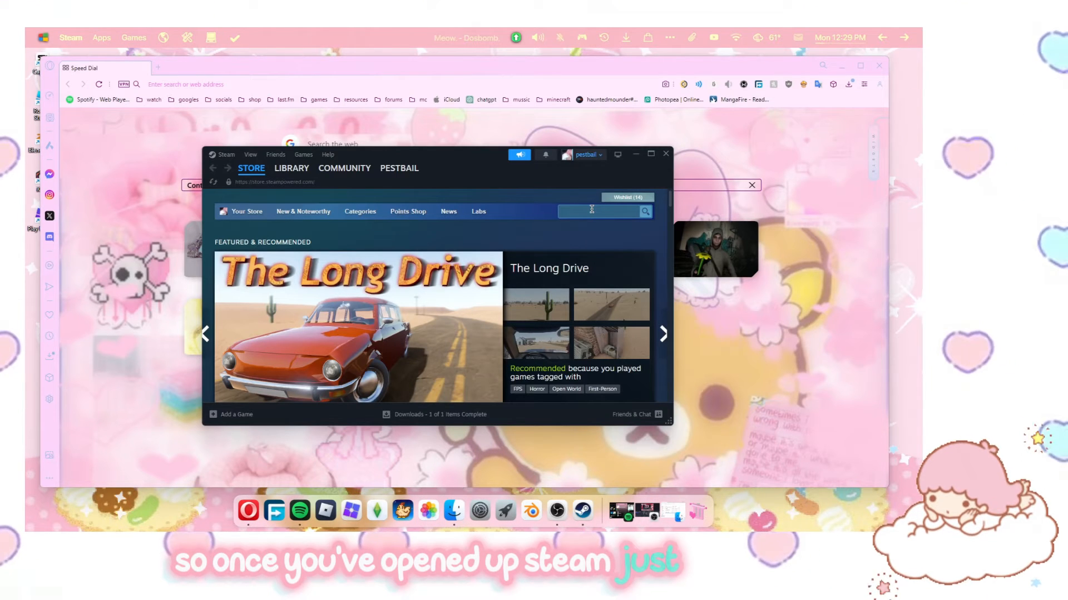
type("mydock")
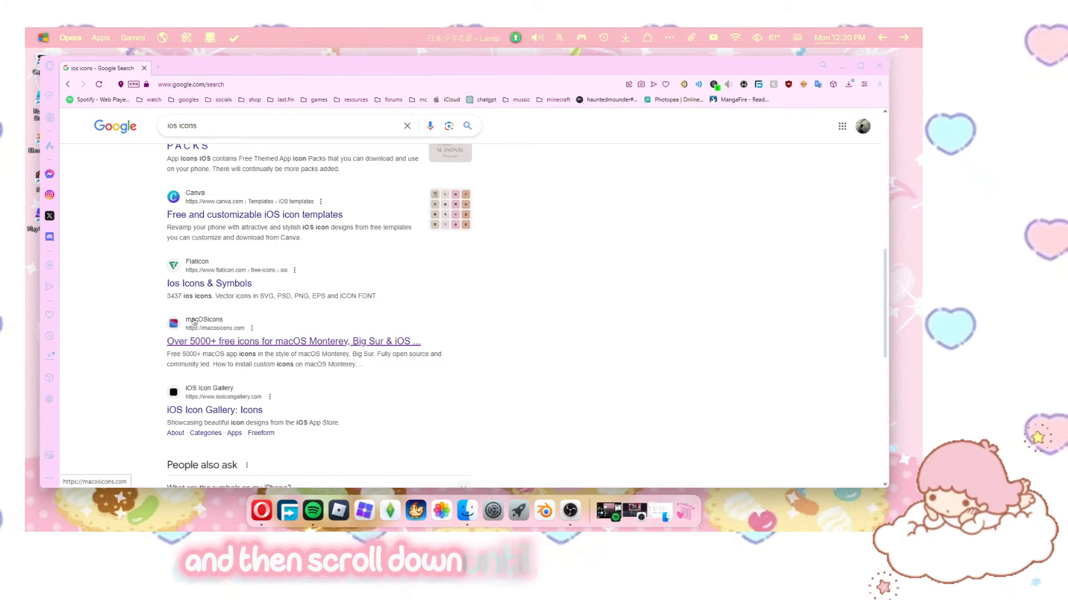
- Open macOSicons, search 'roblox', and browse the popular icons like Netflix and Spotify
left_click(294, 341)
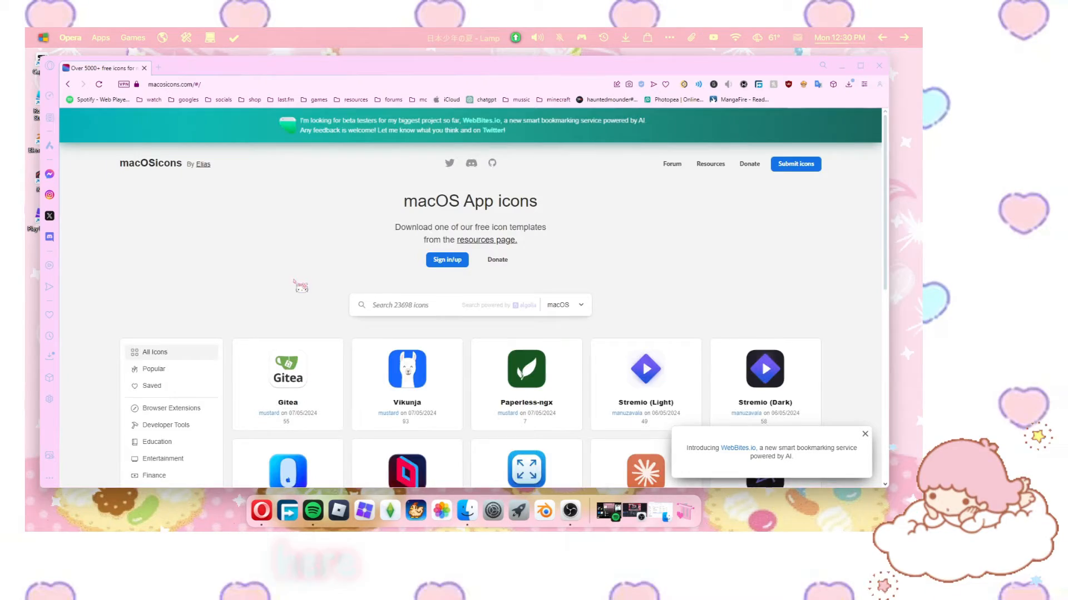
scroll("down", 3)
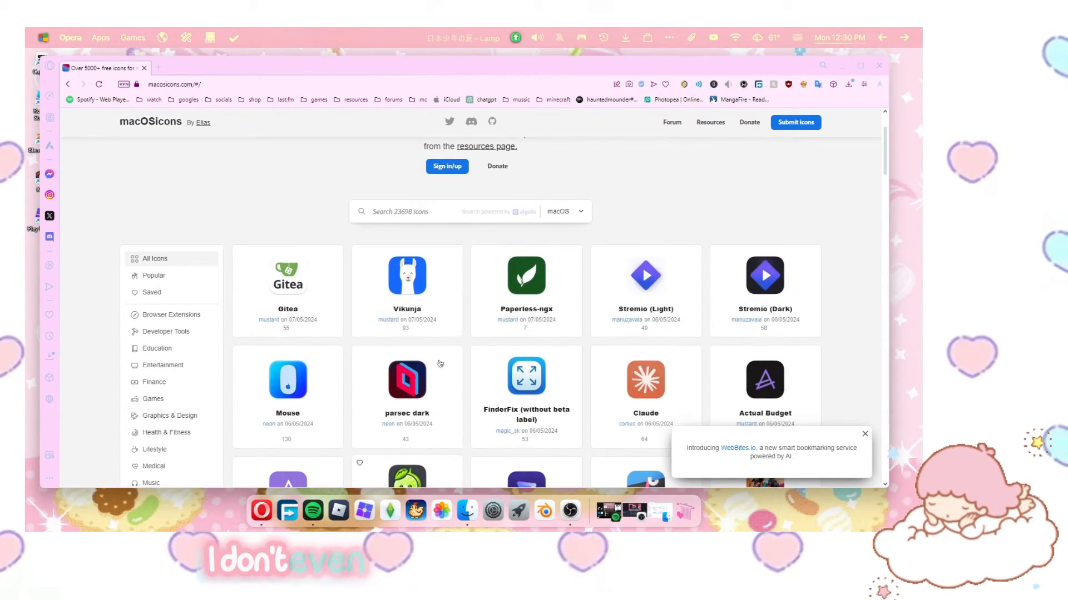
type("roblox")
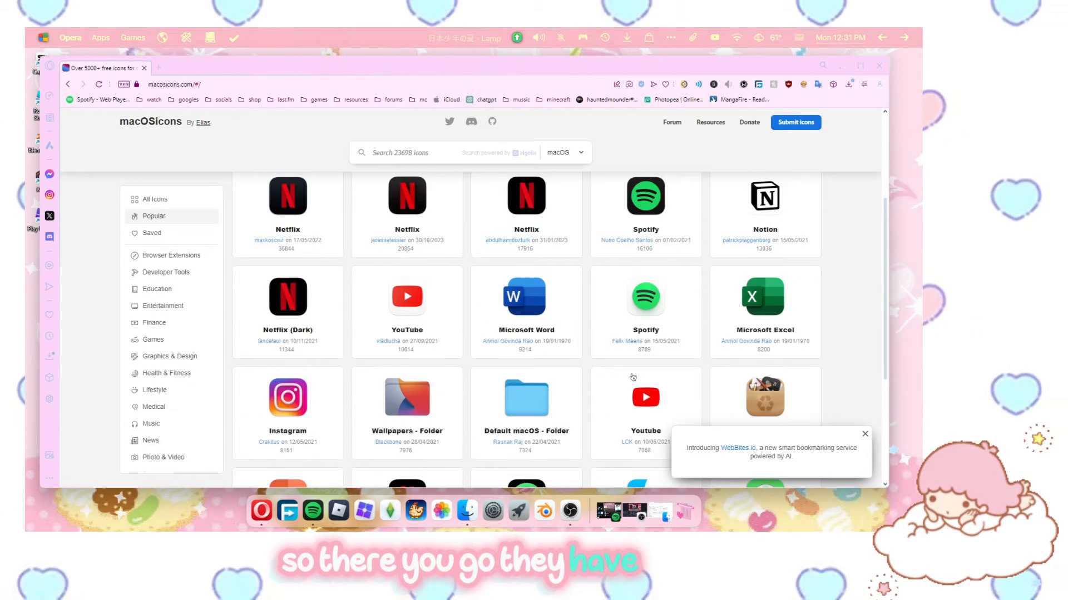
scroll("down", 3)
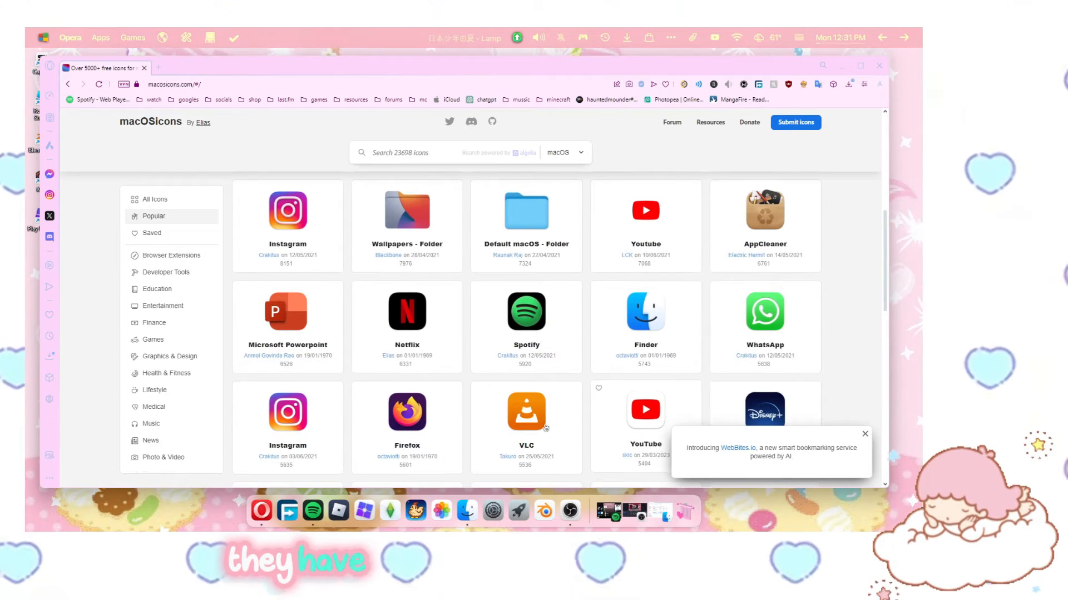
scroll("down", 3)
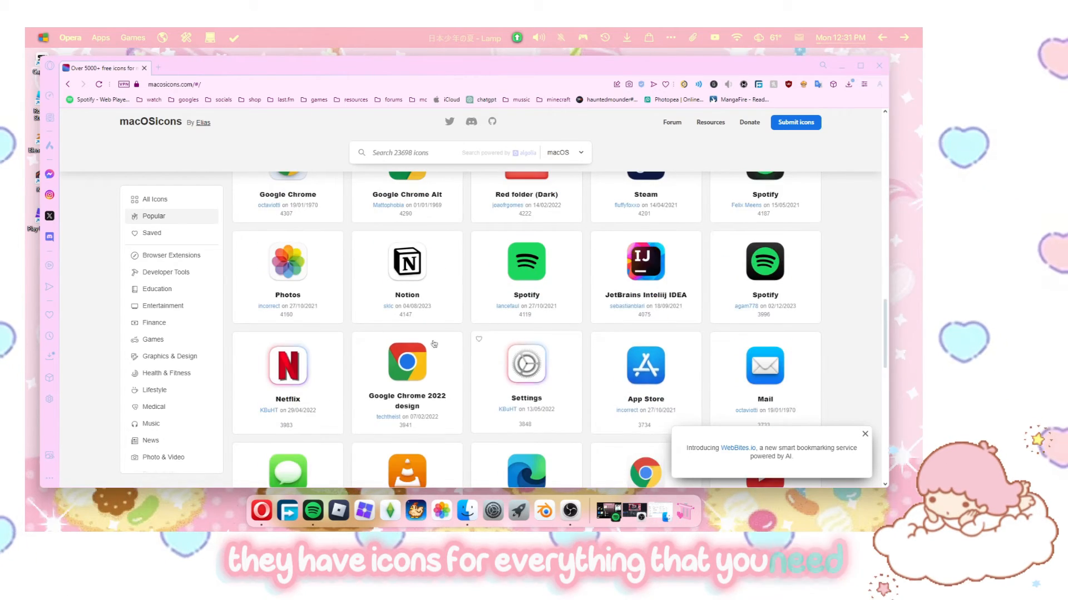
scroll("down", 3)
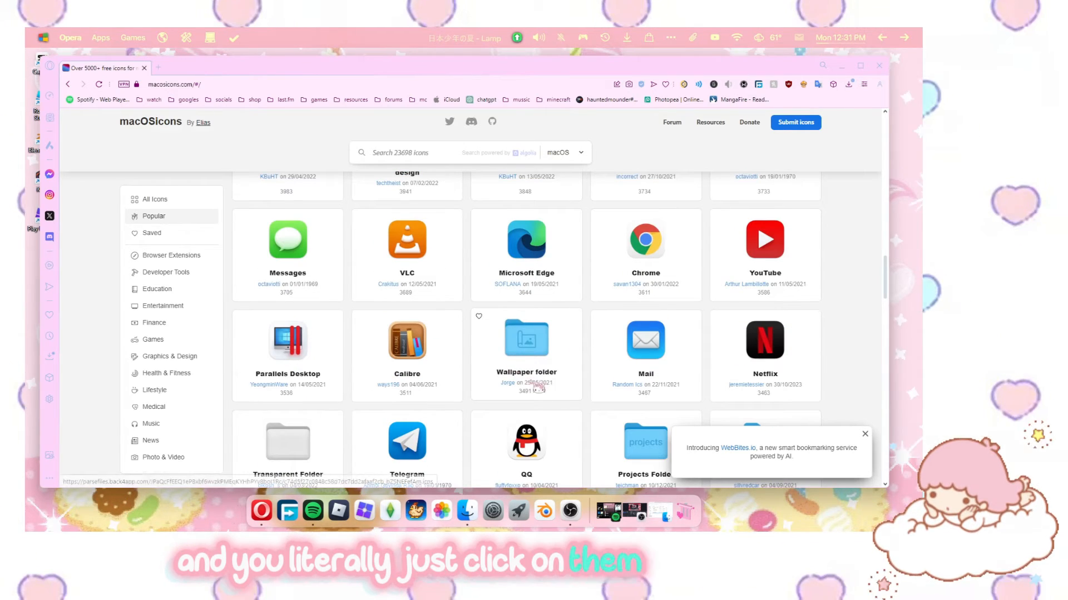